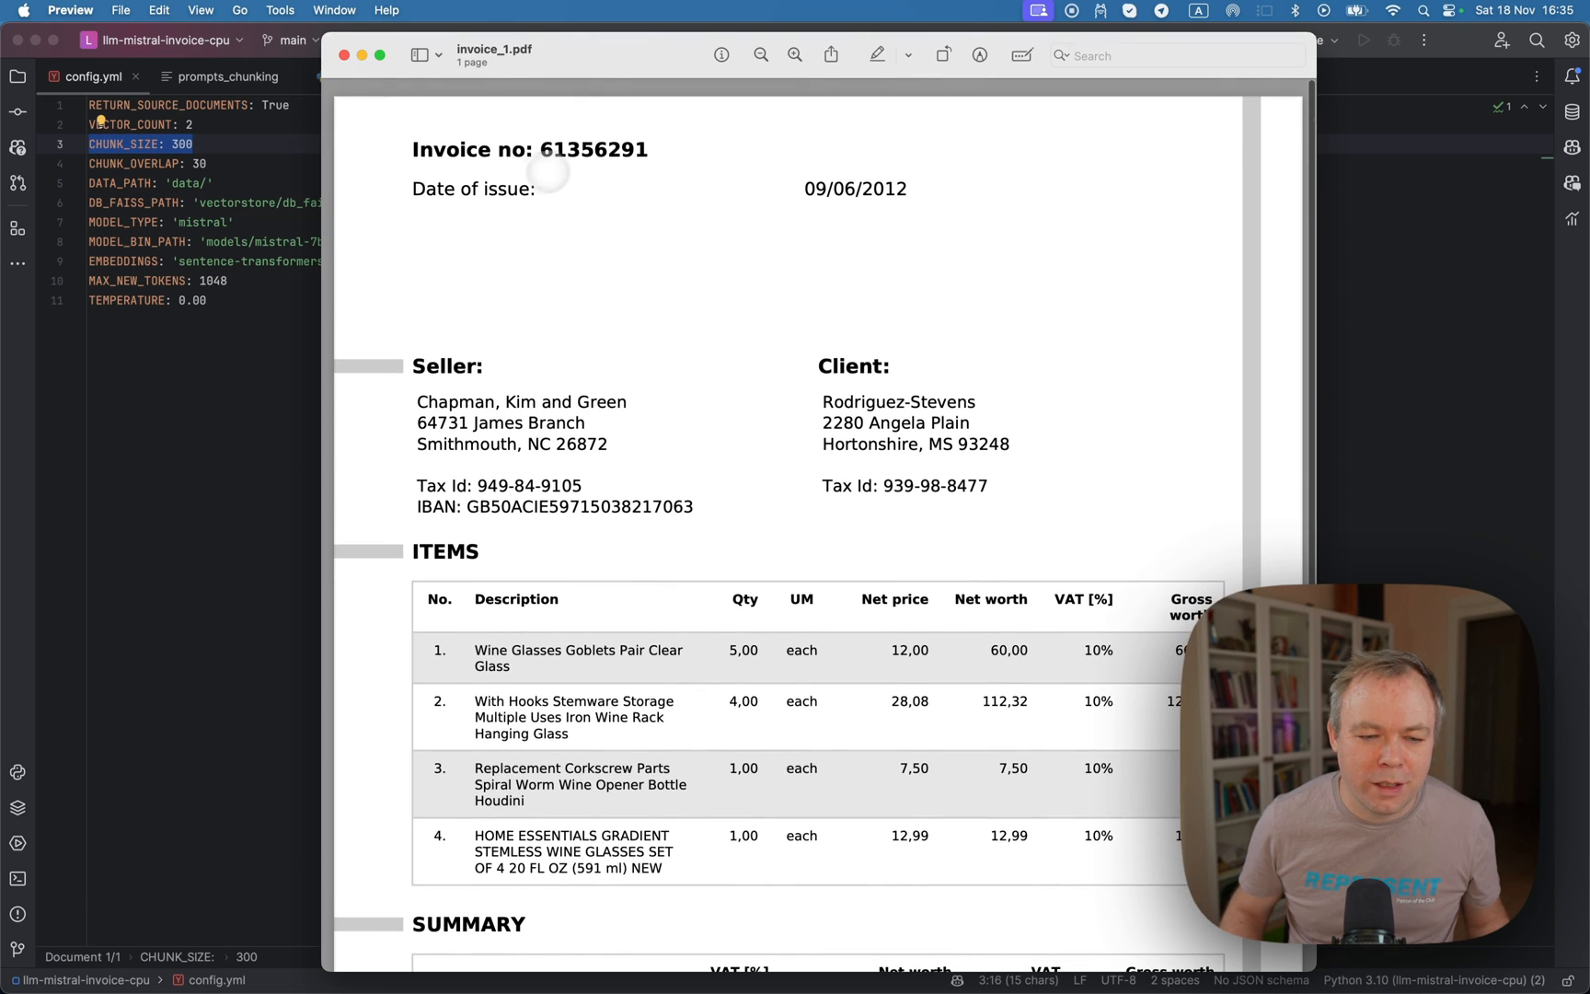
# Scroll down through invoice_1.pdf in Preview to review the sample invoice.
pyautogui.scroll(-3)
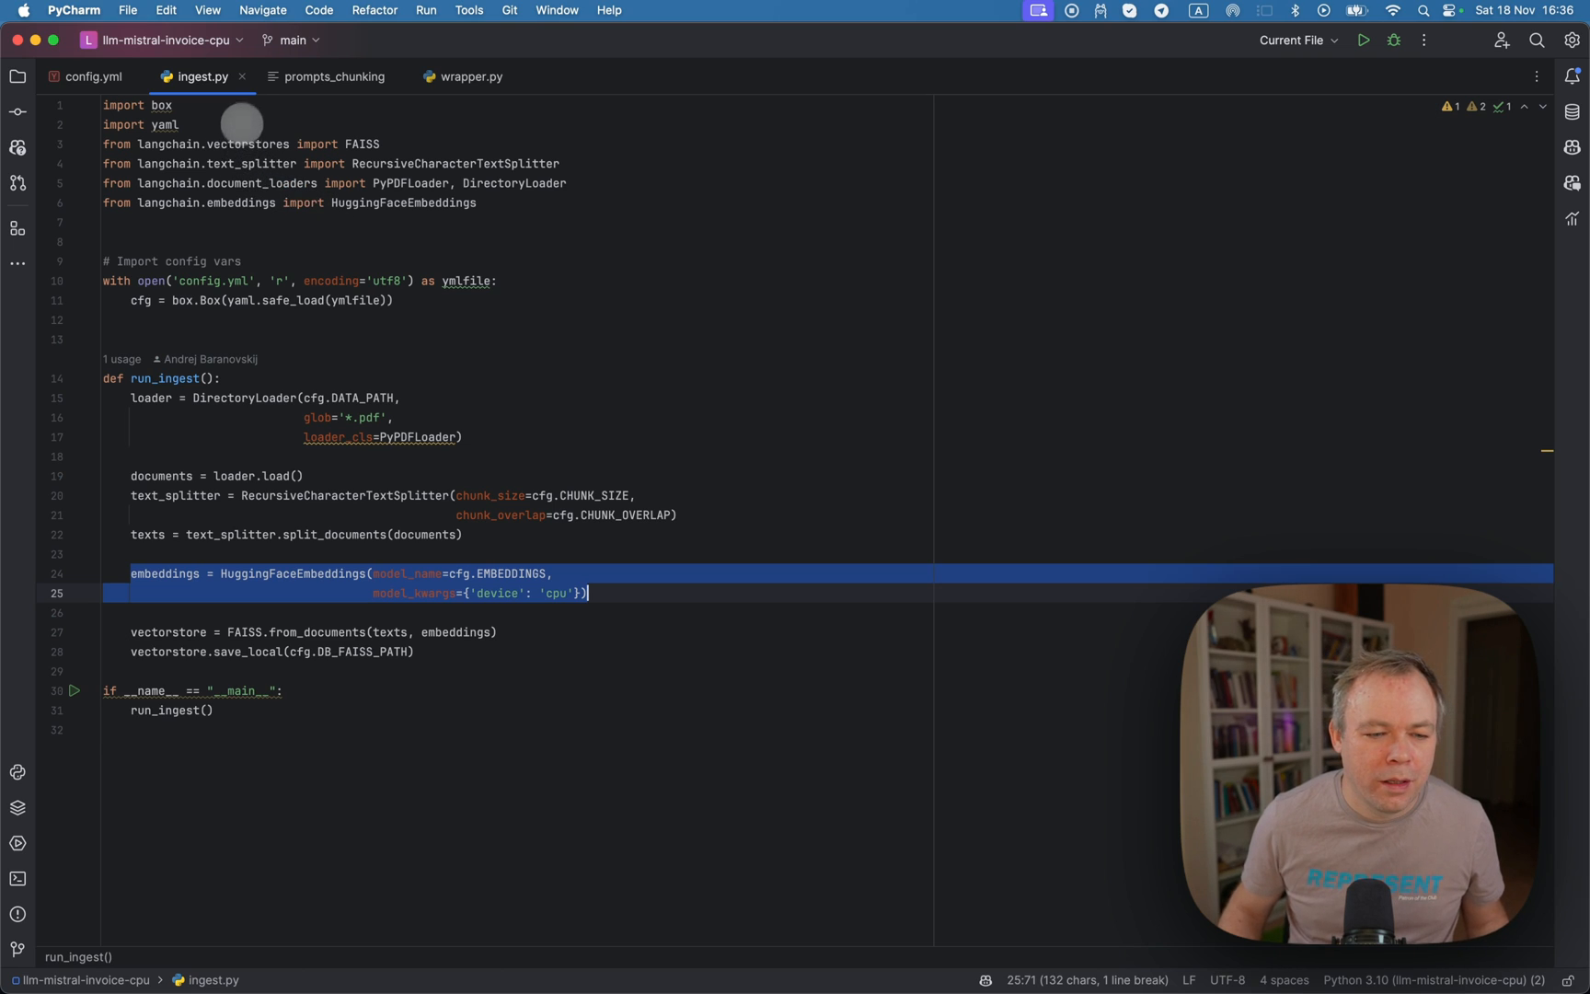
# Close ingest.py so config.yml with chunk size, FAISS path and embedding model shows.
pyautogui.click(83, 77)
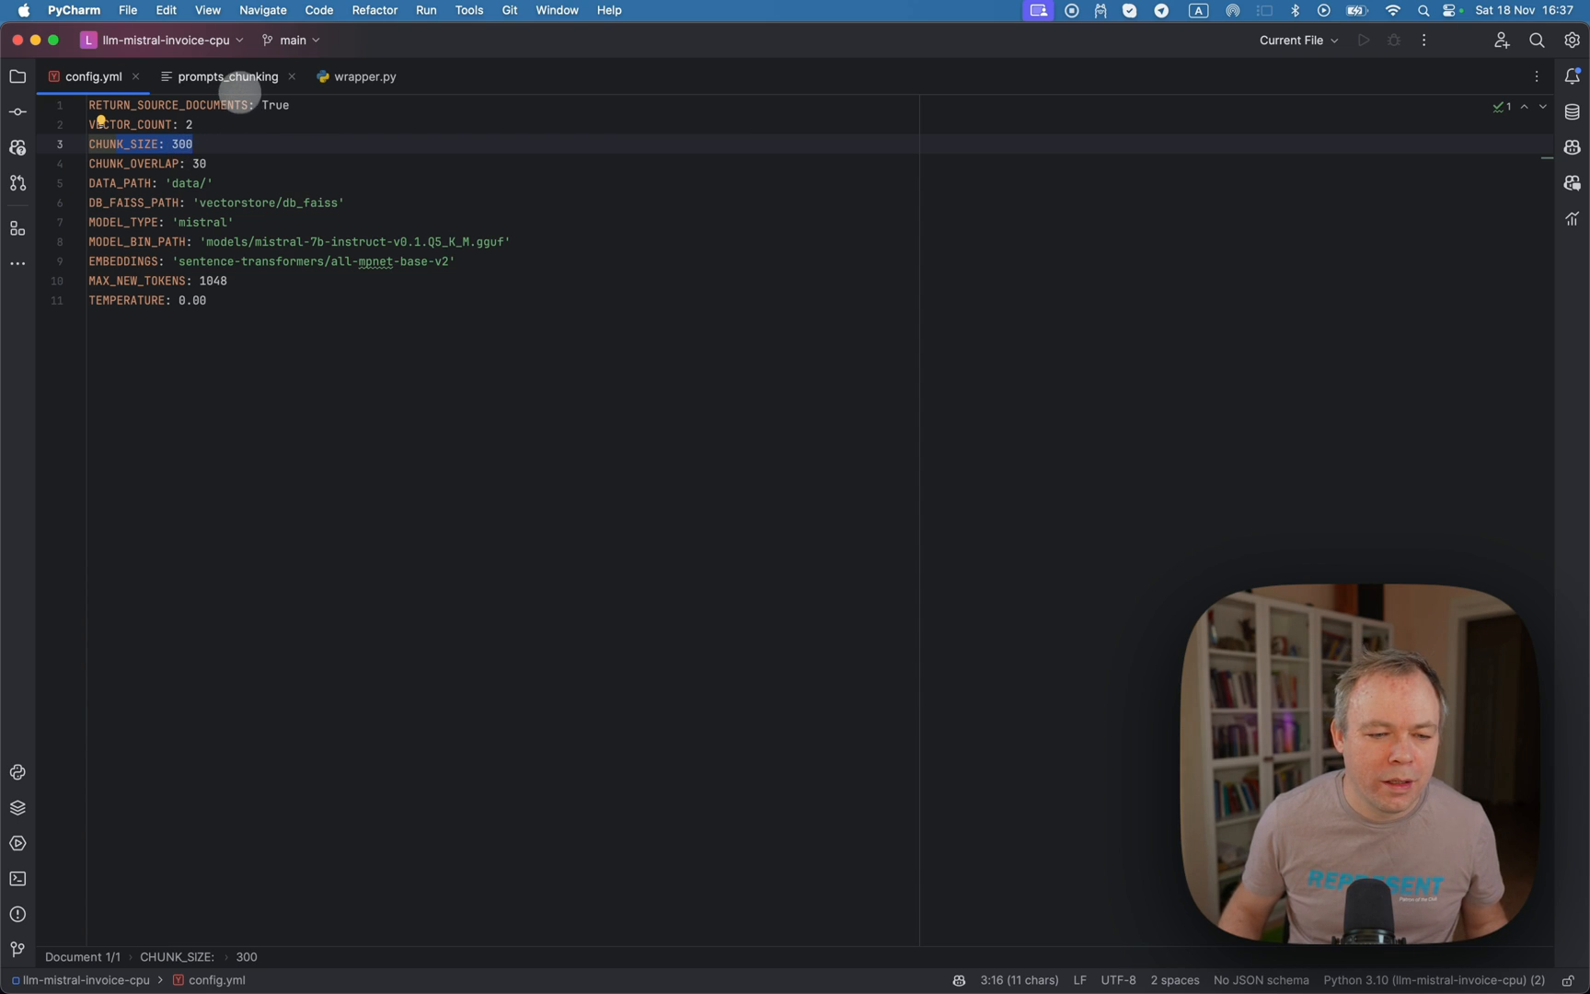
# Switch to wrapper.py to view the as_retriever line using the configured vector count.
pyautogui.click(364, 78)
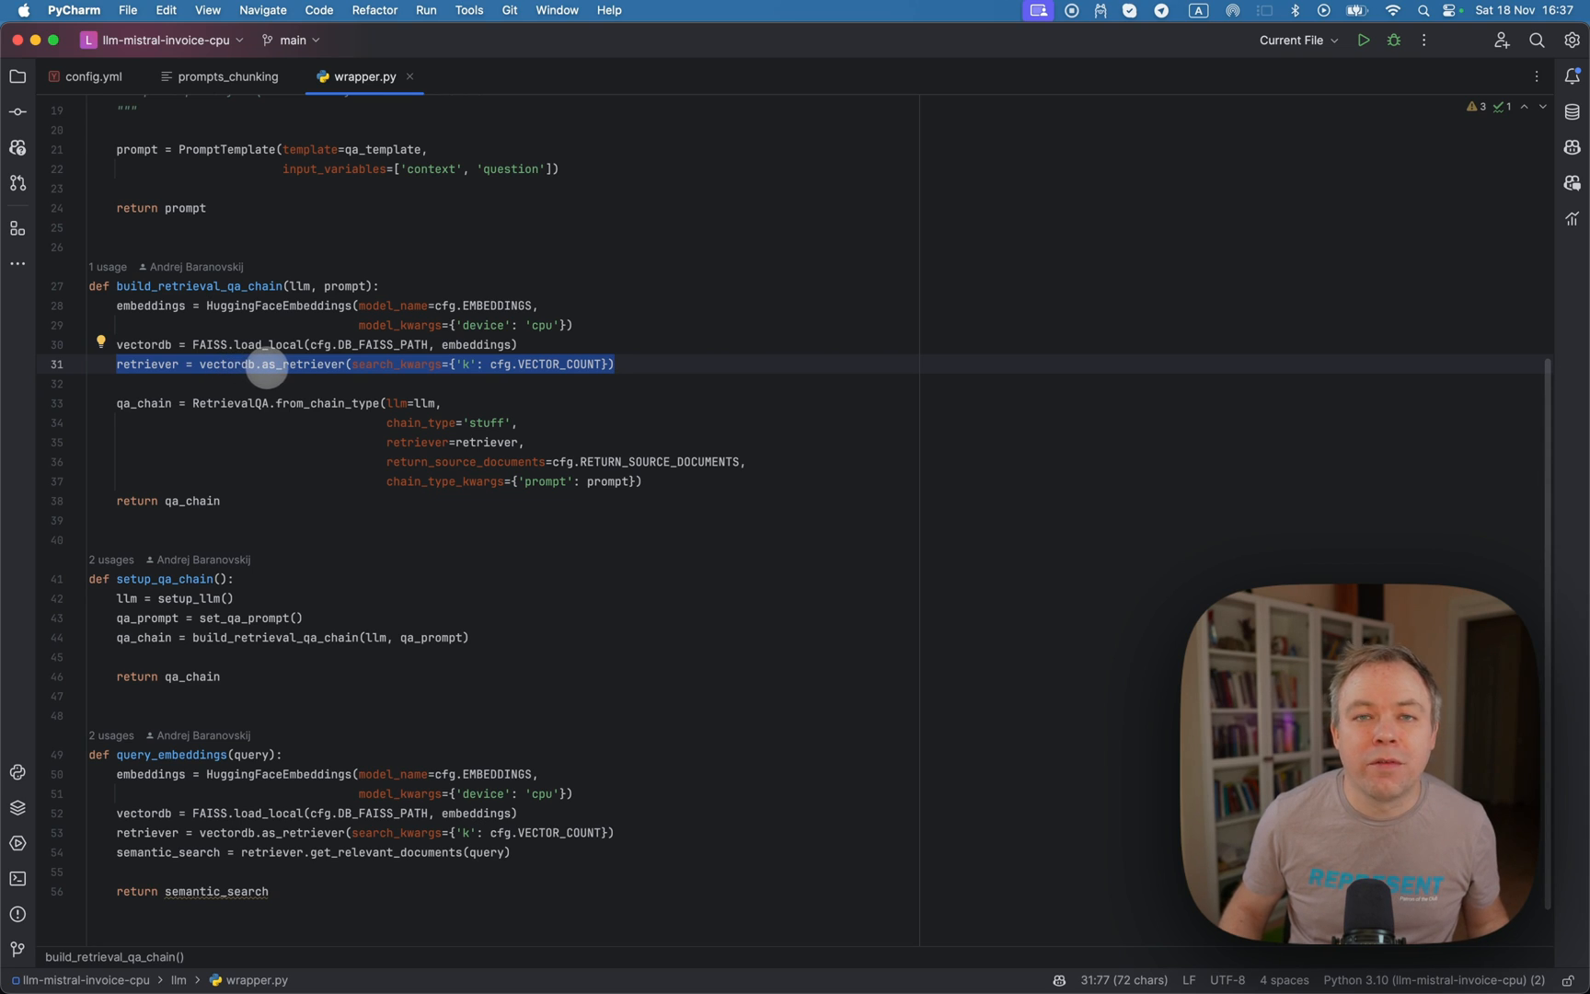
pyautogui.moveTo(501, 368)
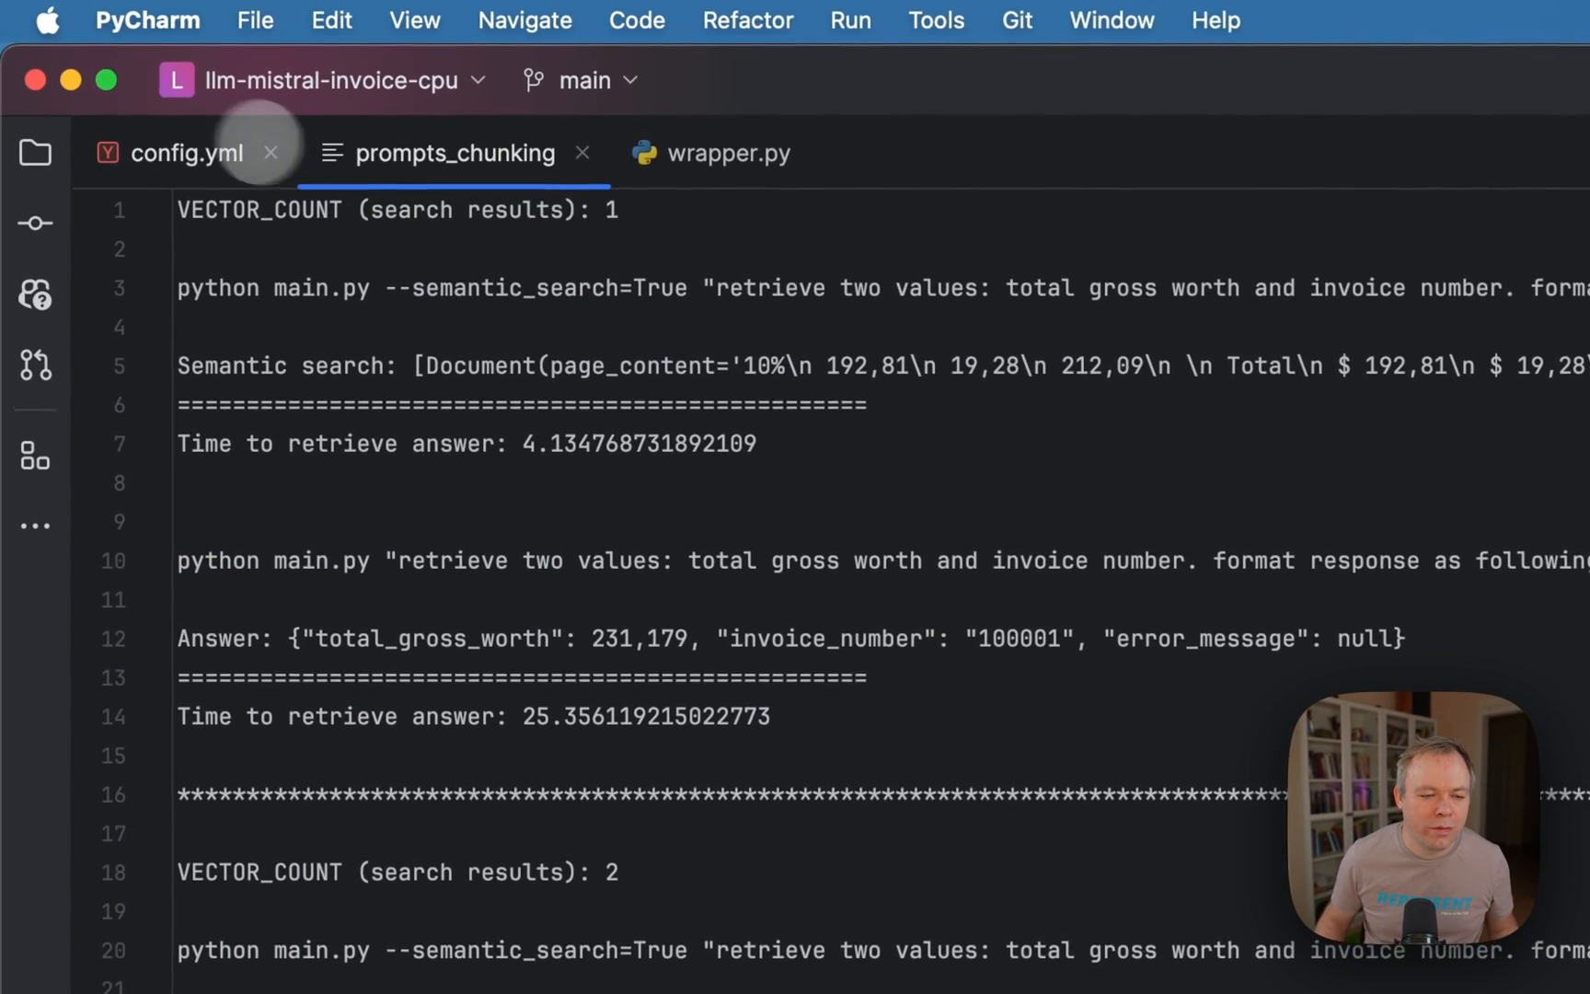
pyautogui.click(188, 151)
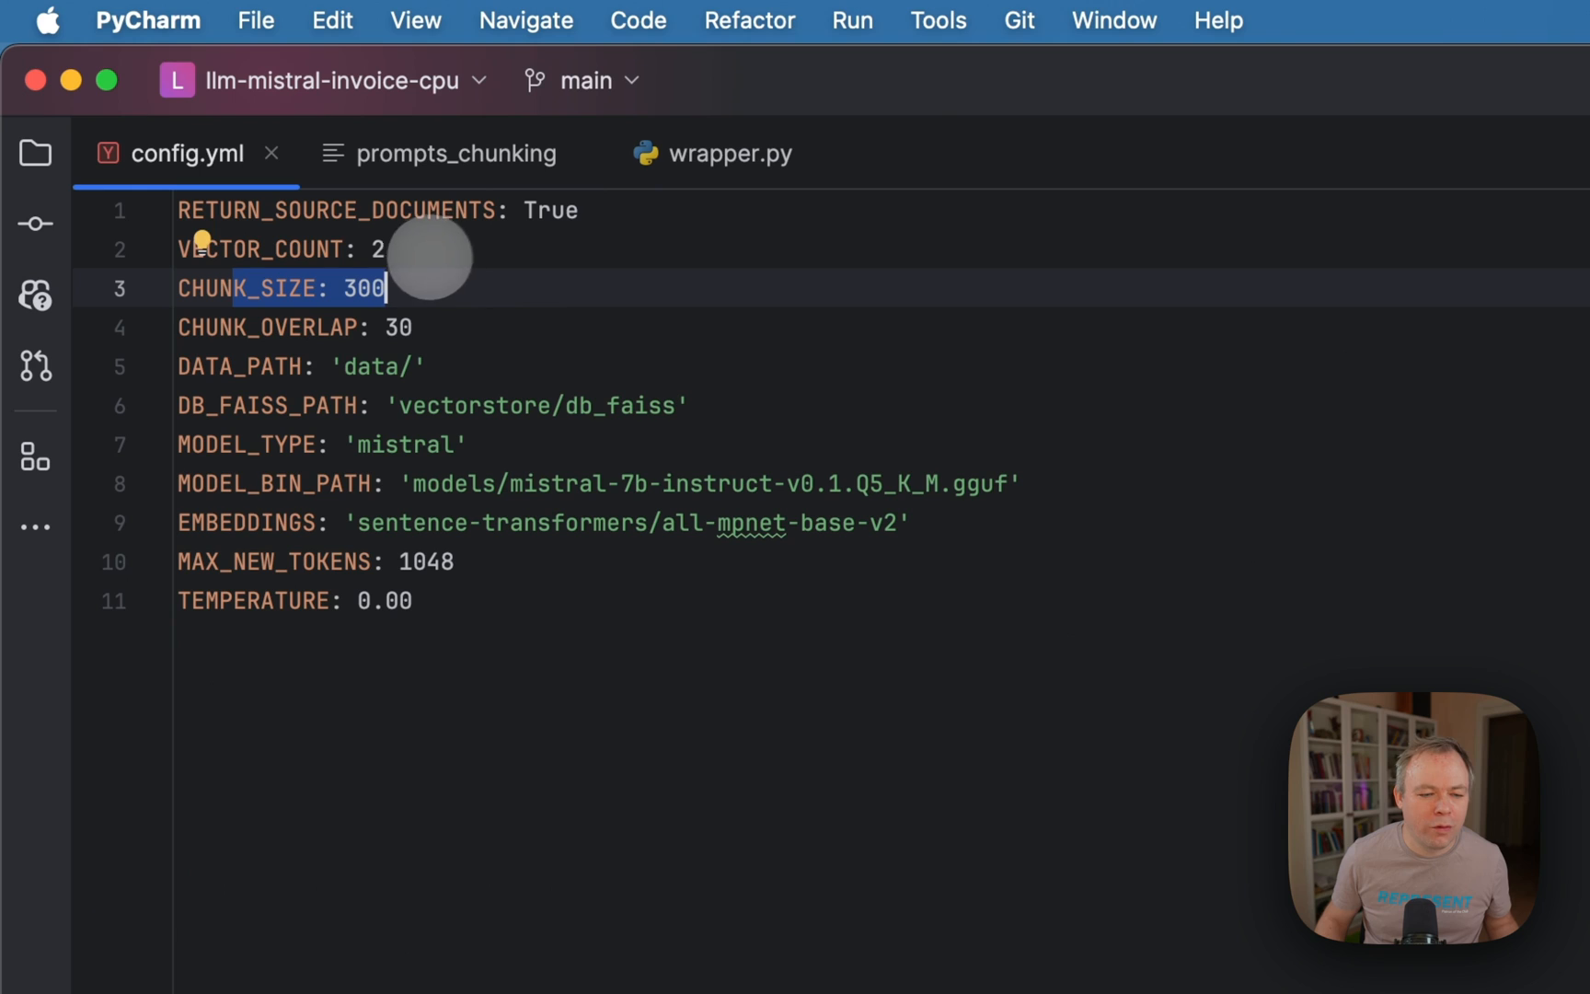
pyautogui.click(456, 154)
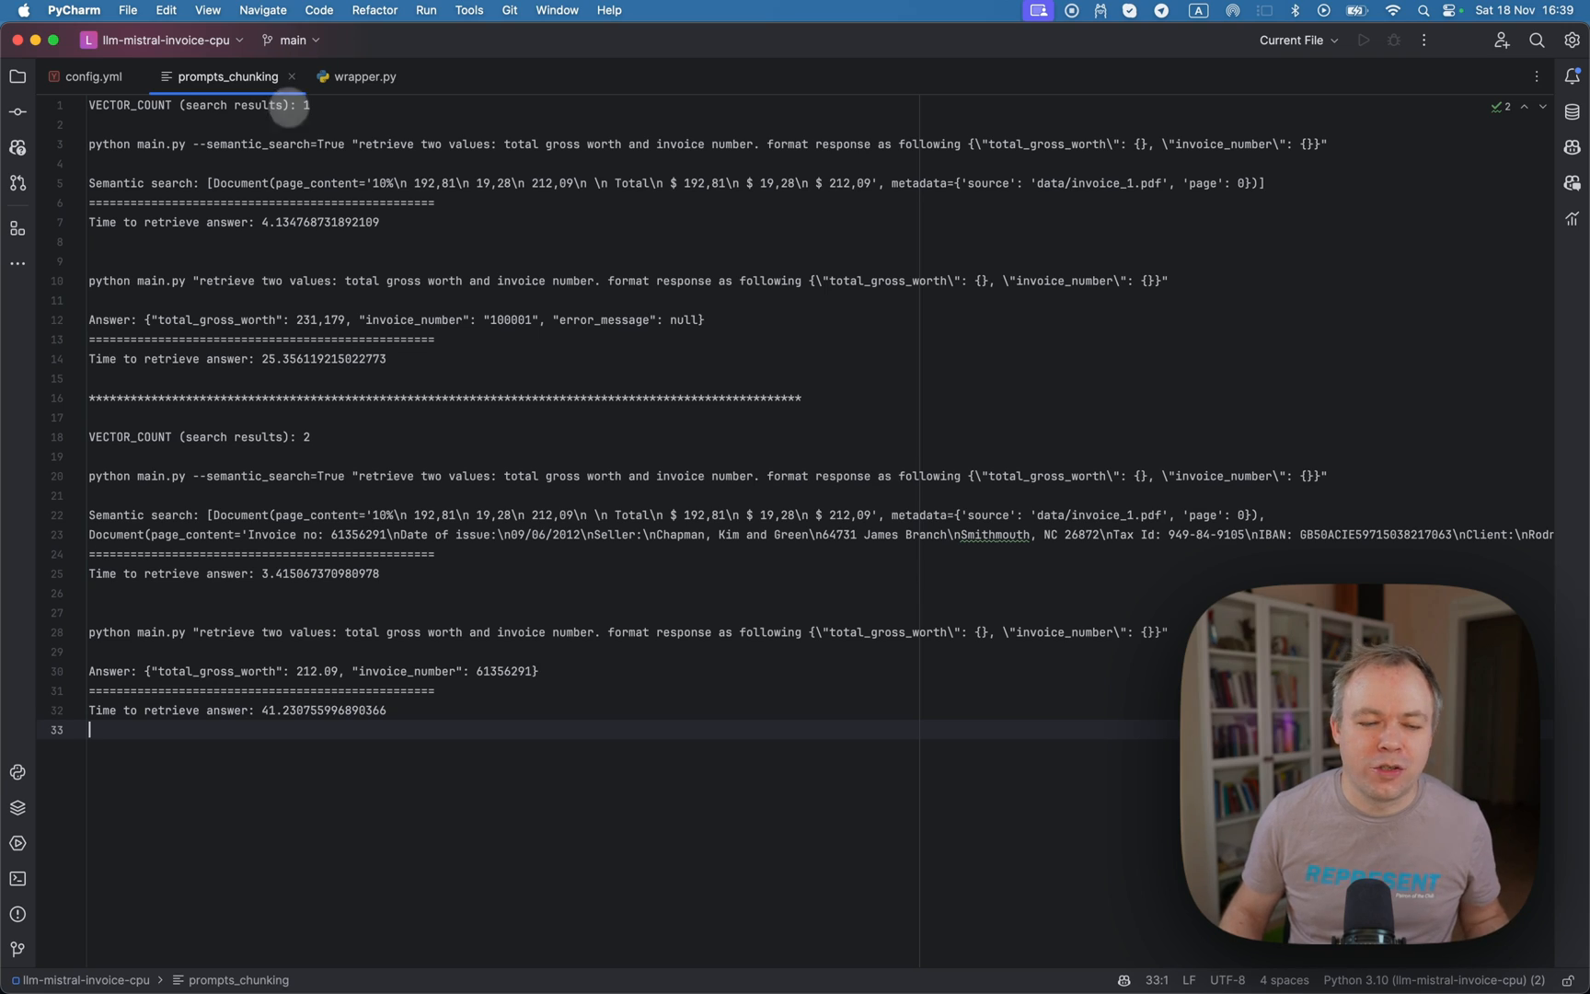
pyautogui.moveTo(232, 143)
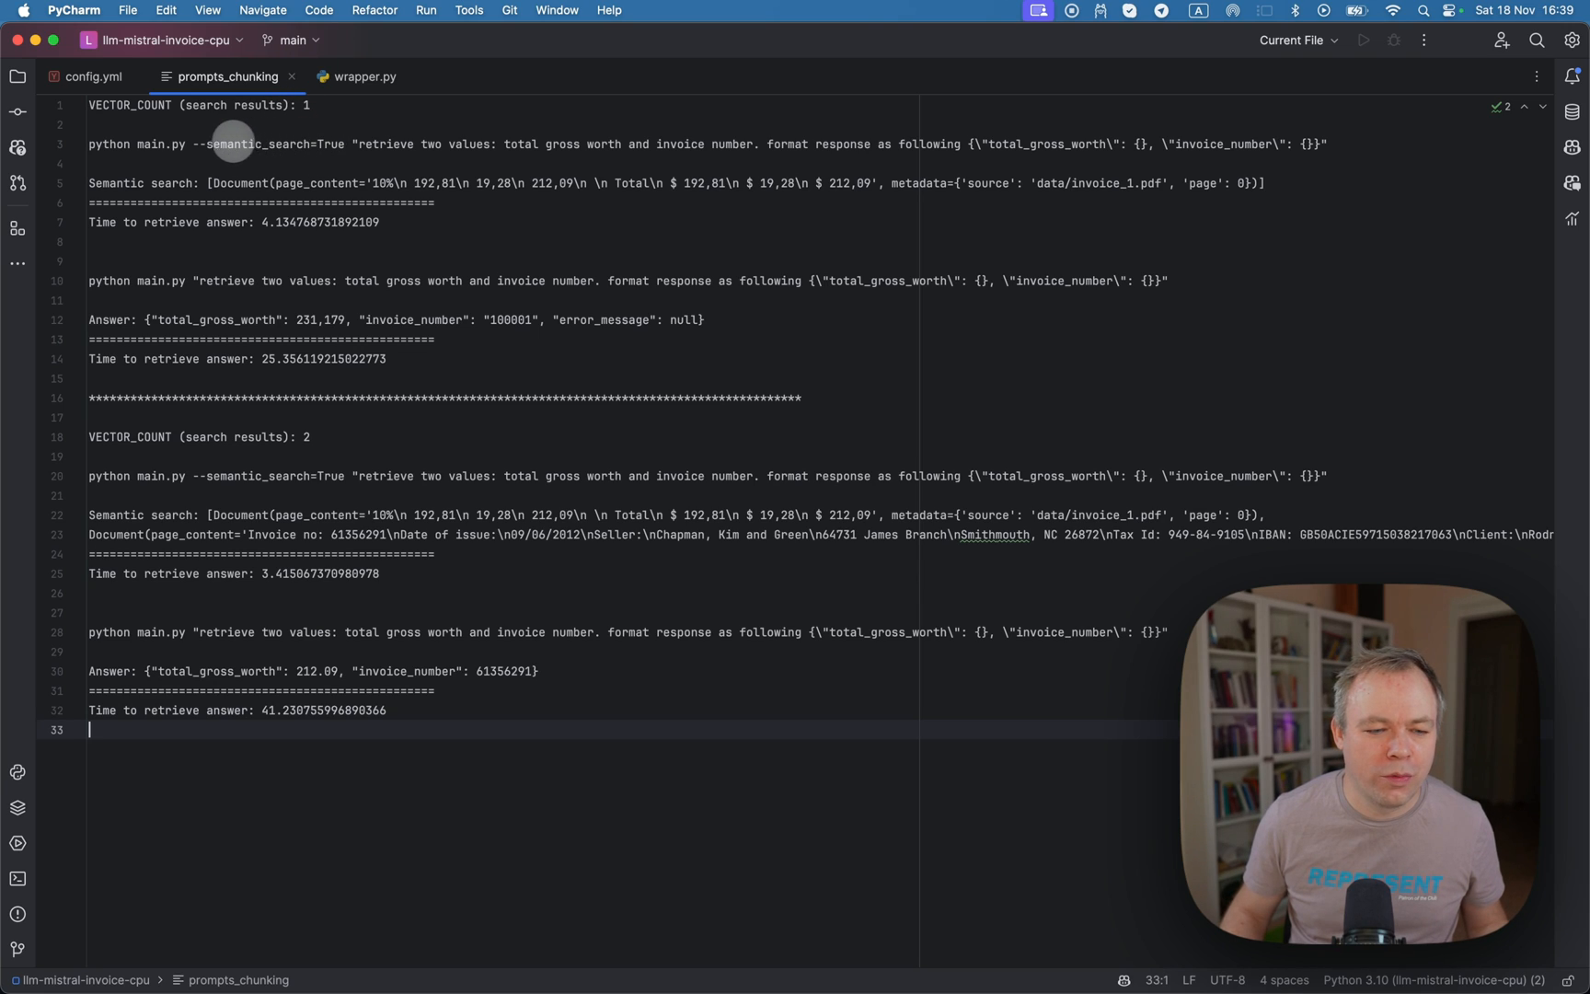
pyautogui.moveTo(507, 155)
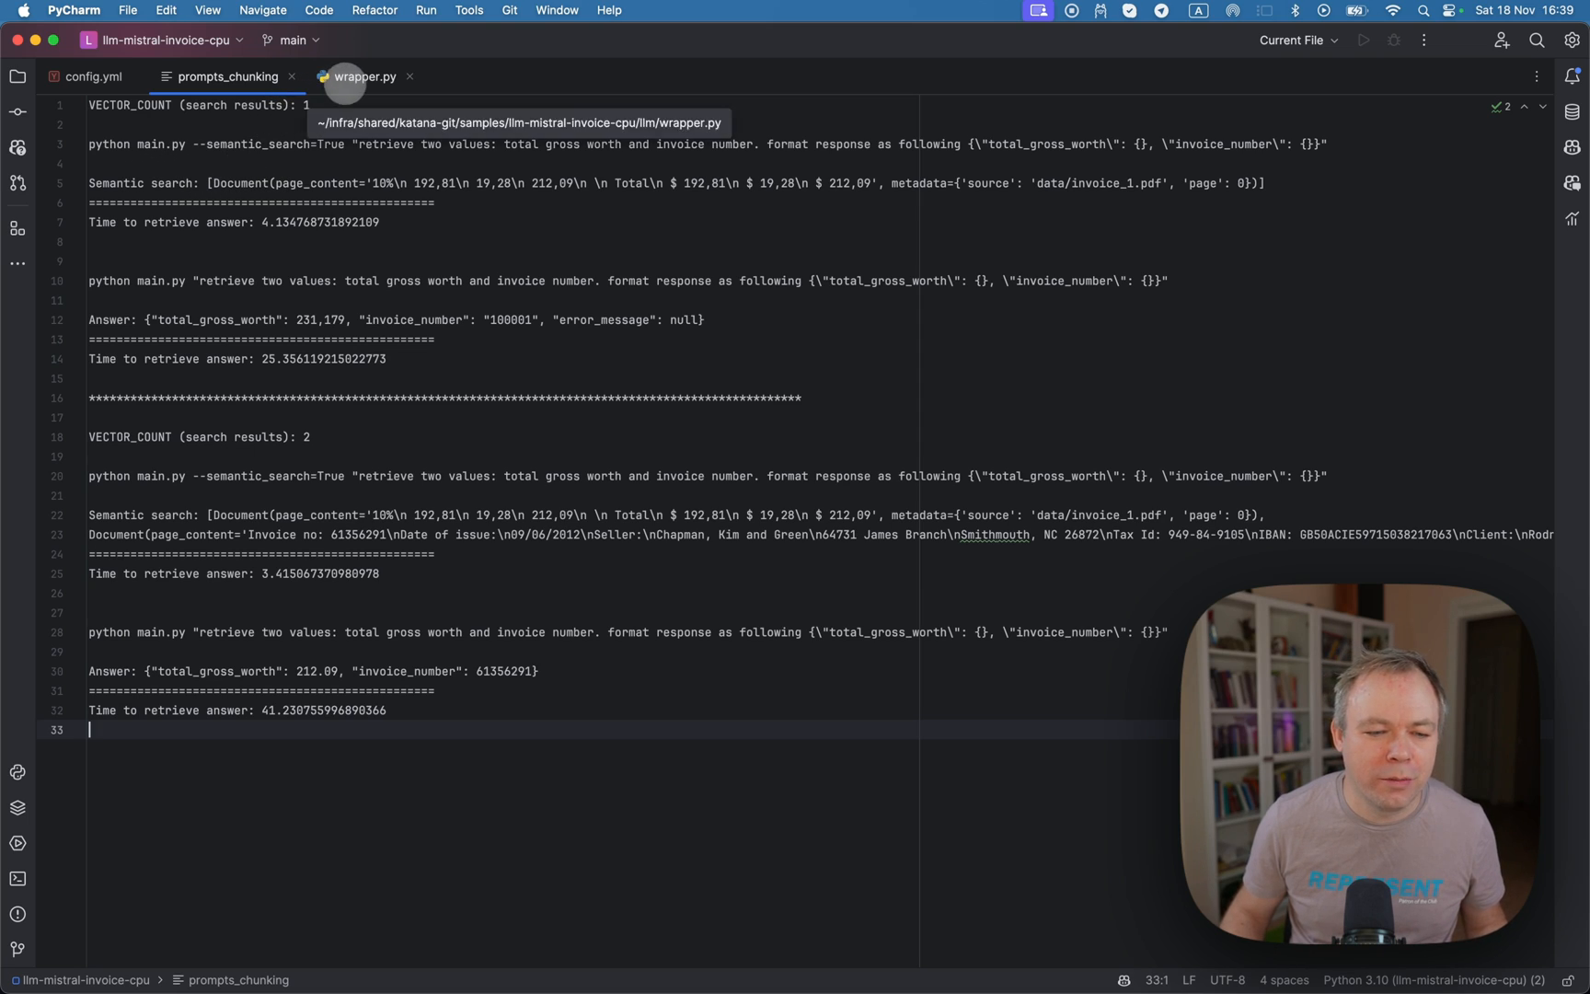
pyautogui.click(364, 77)
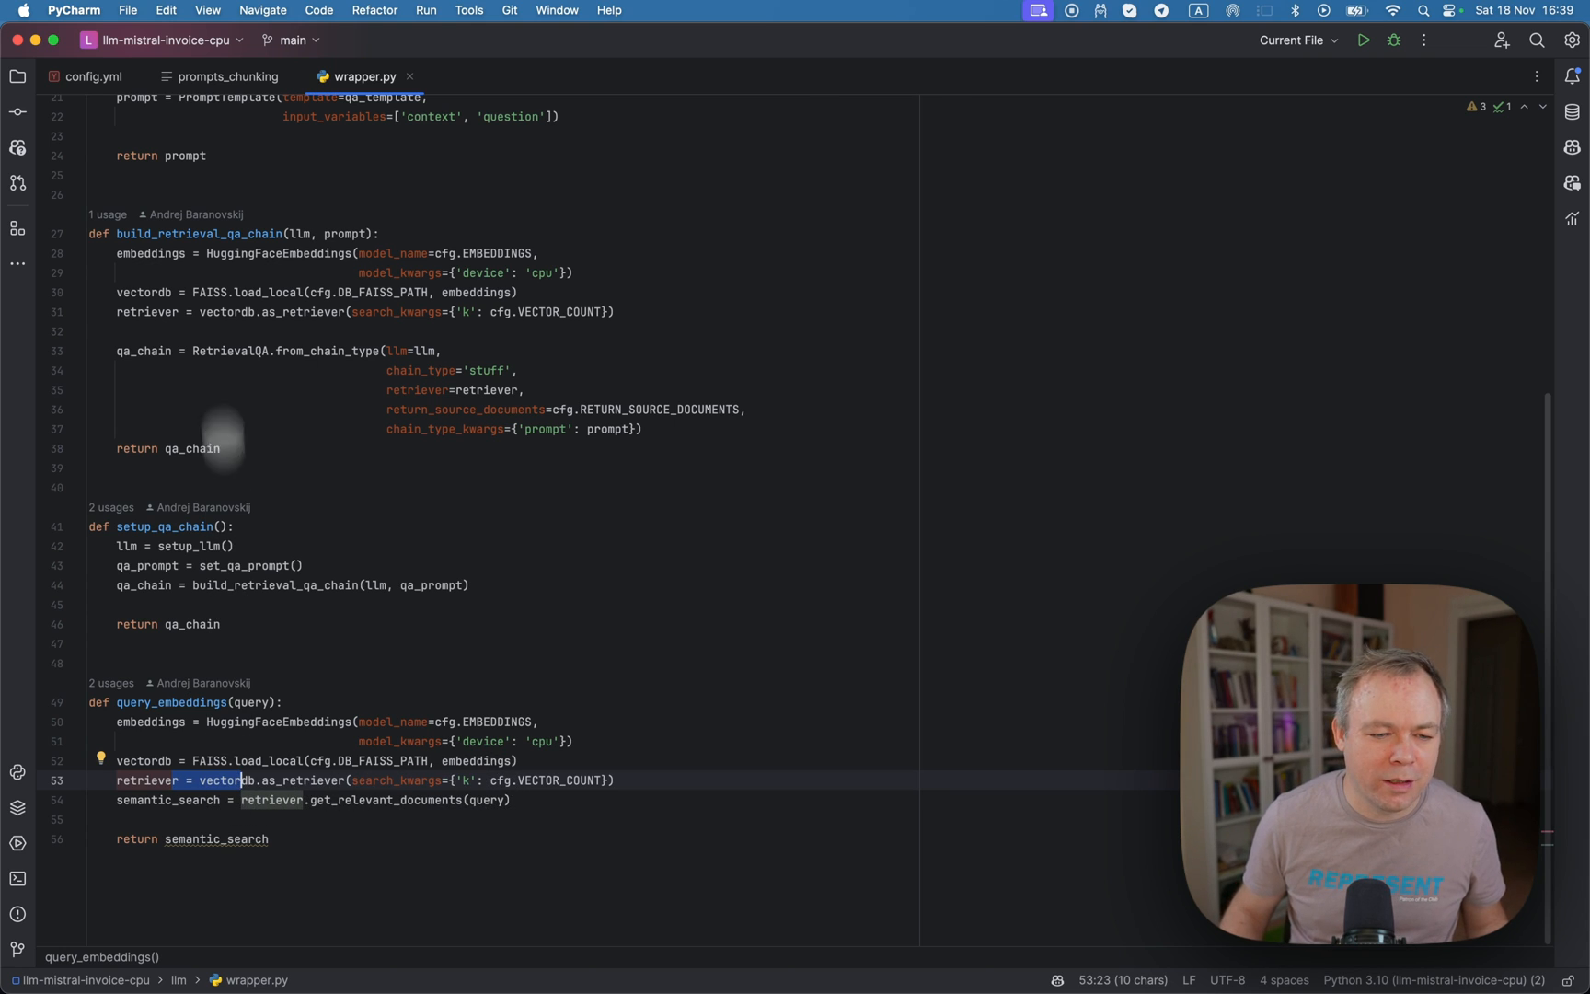
pyautogui.click(230, 78)
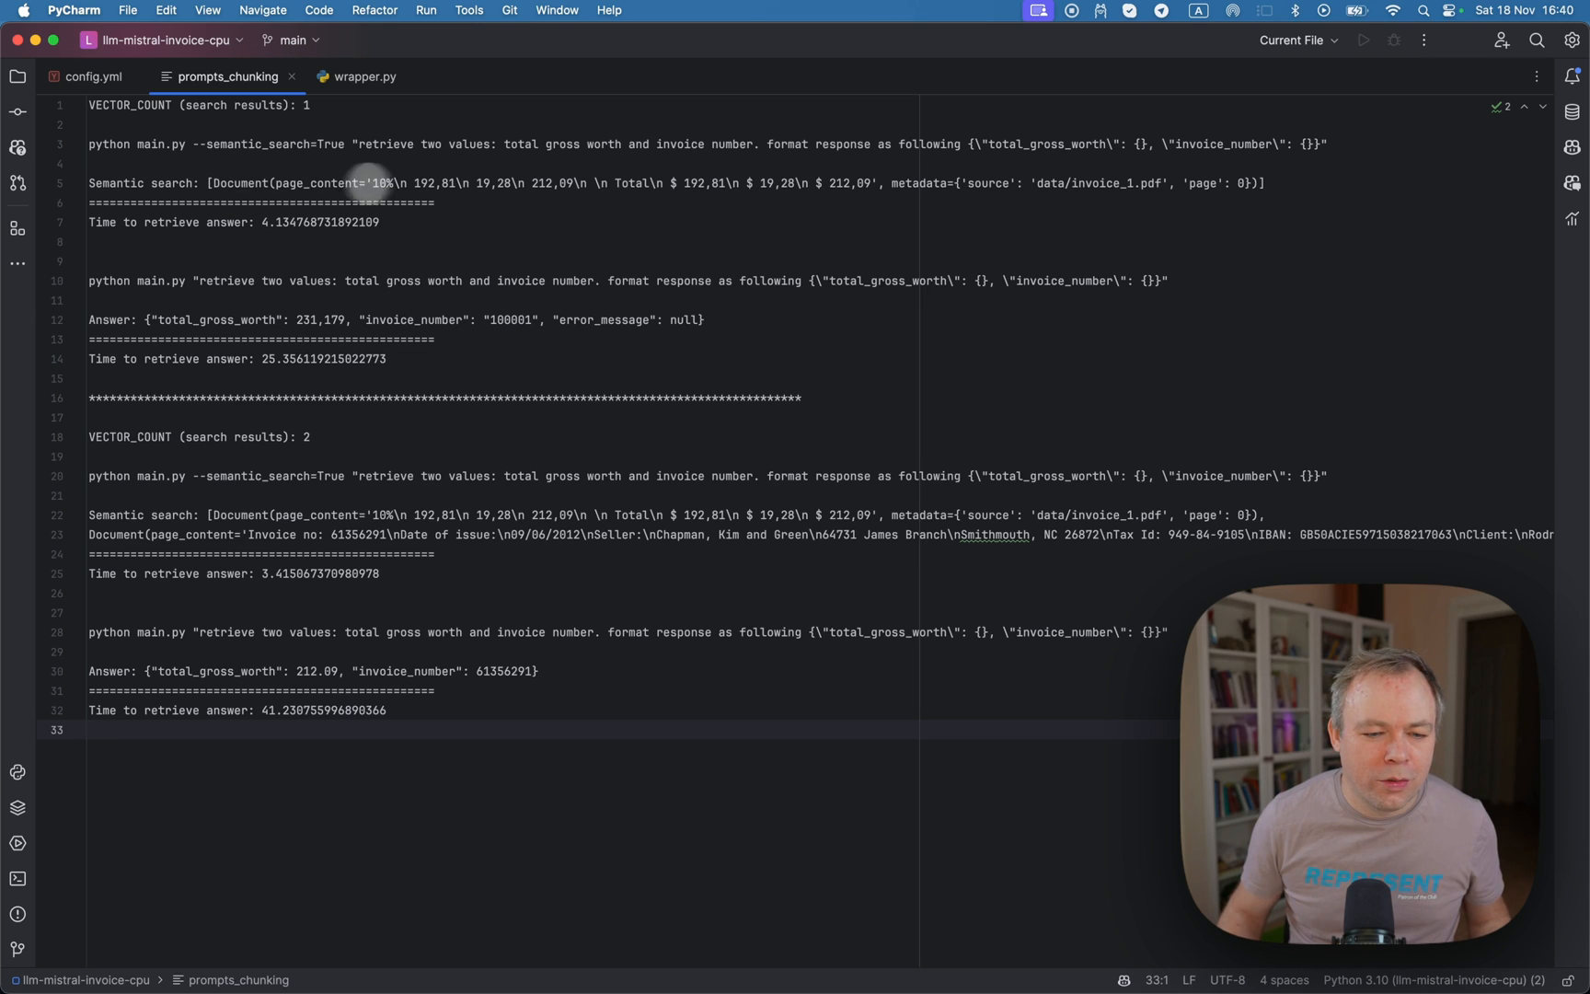
pyautogui.moveTo(422, 188)
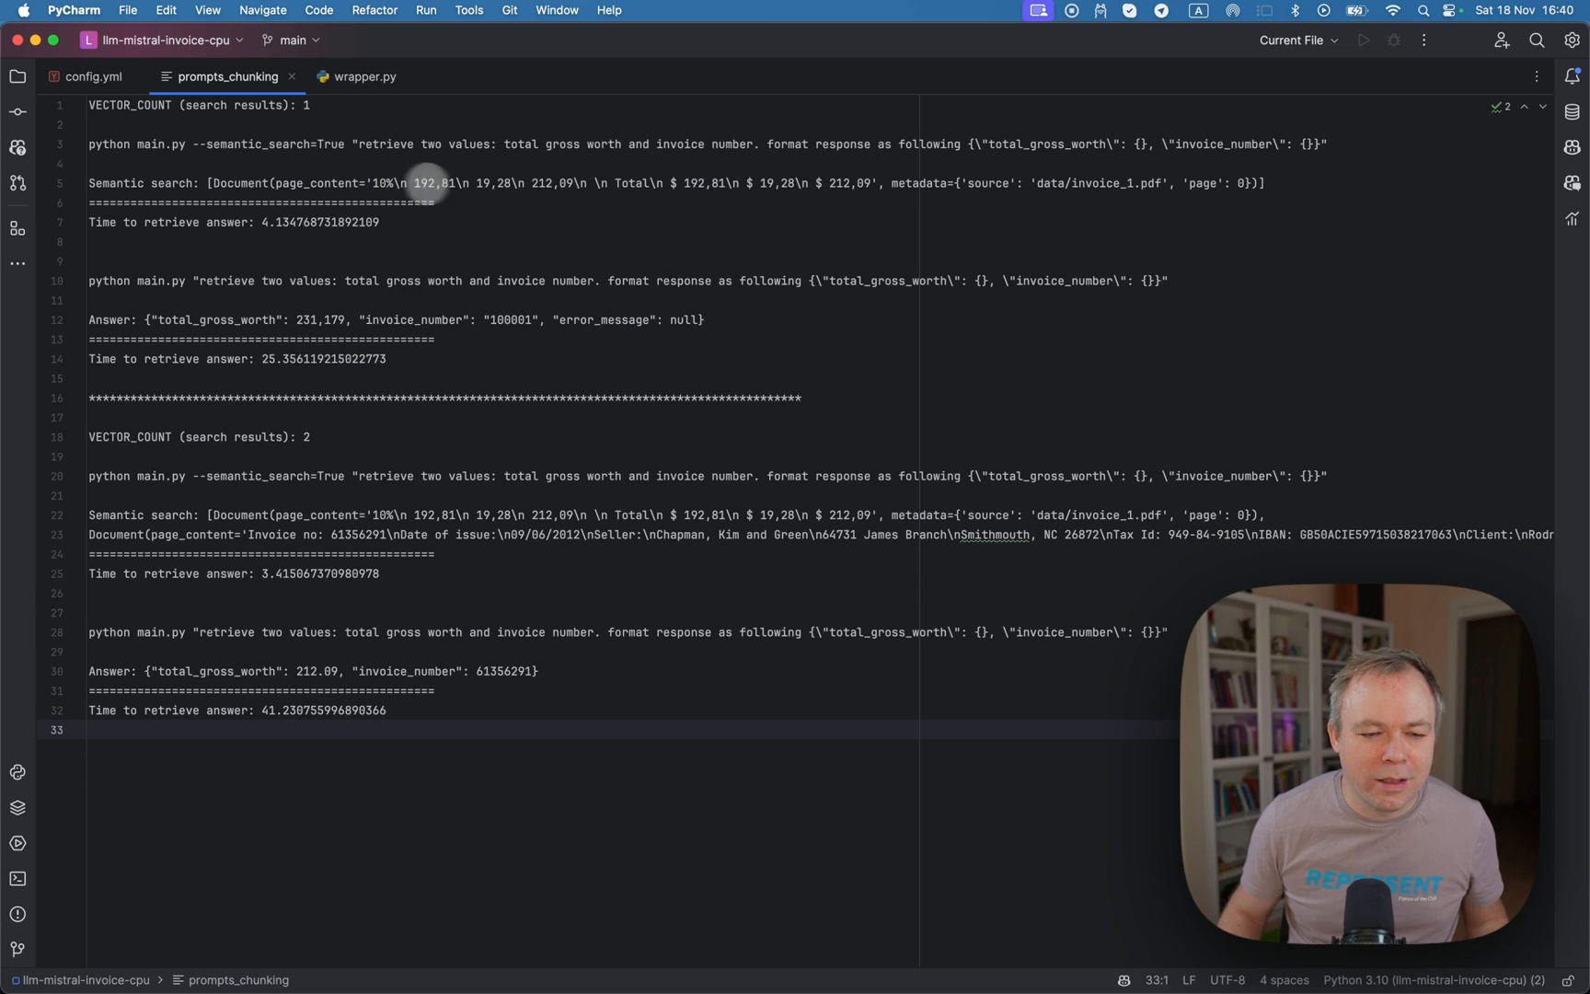
pyautogui.moveTo(563, 180)
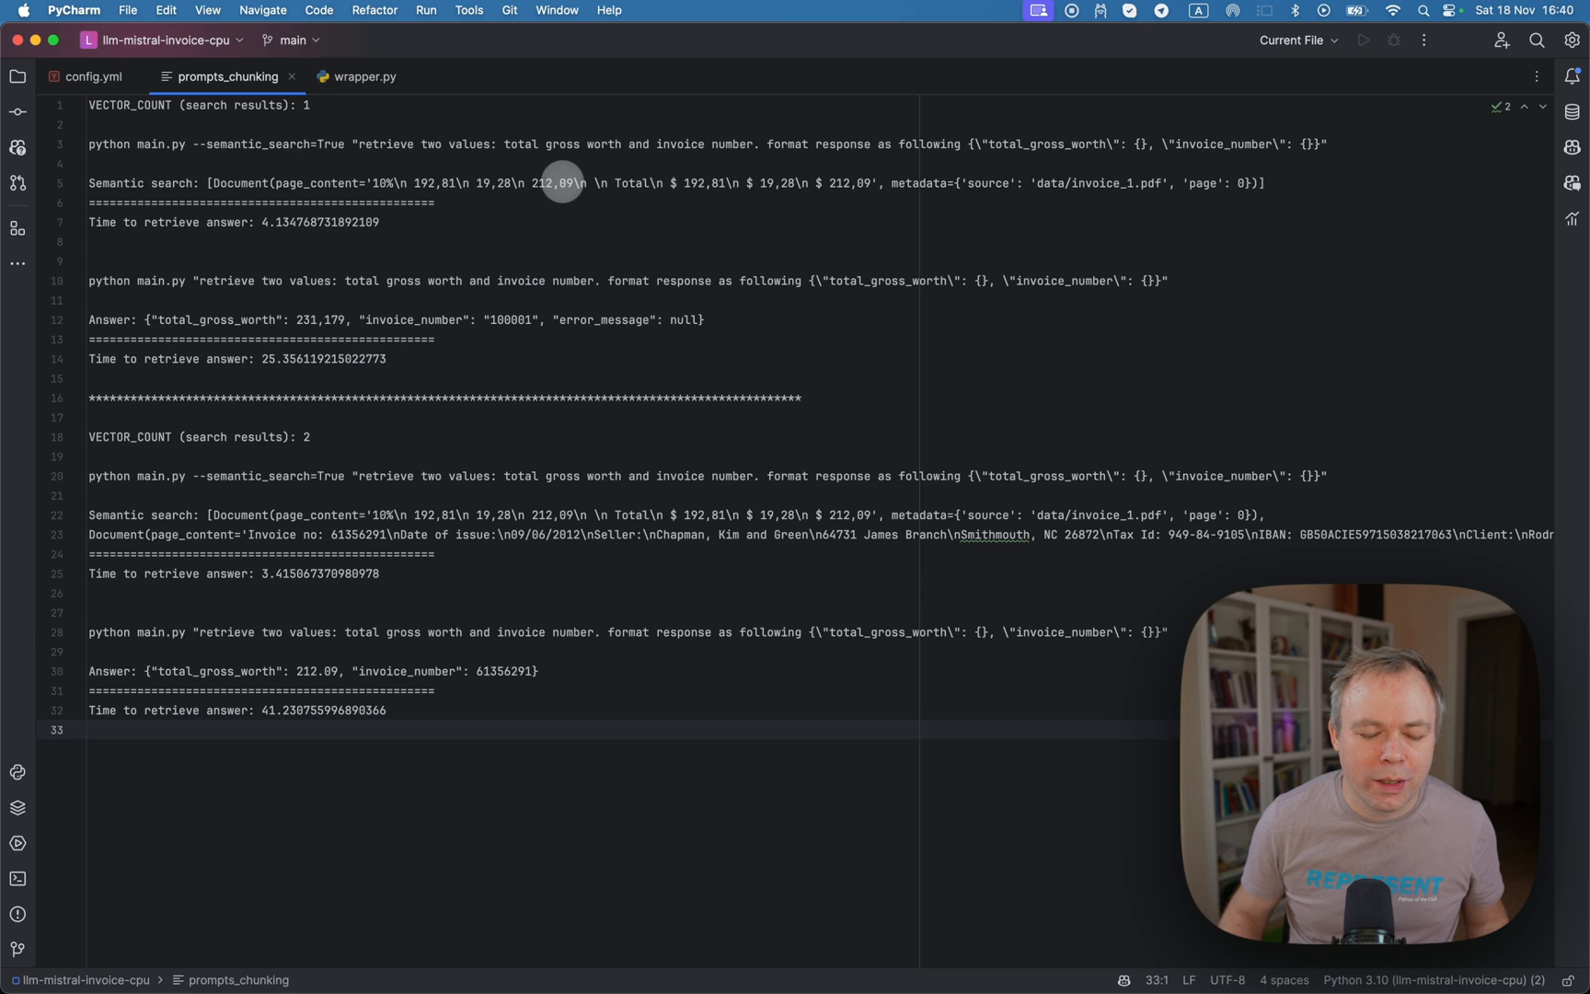
pyautogui.moveTo(710, 184)
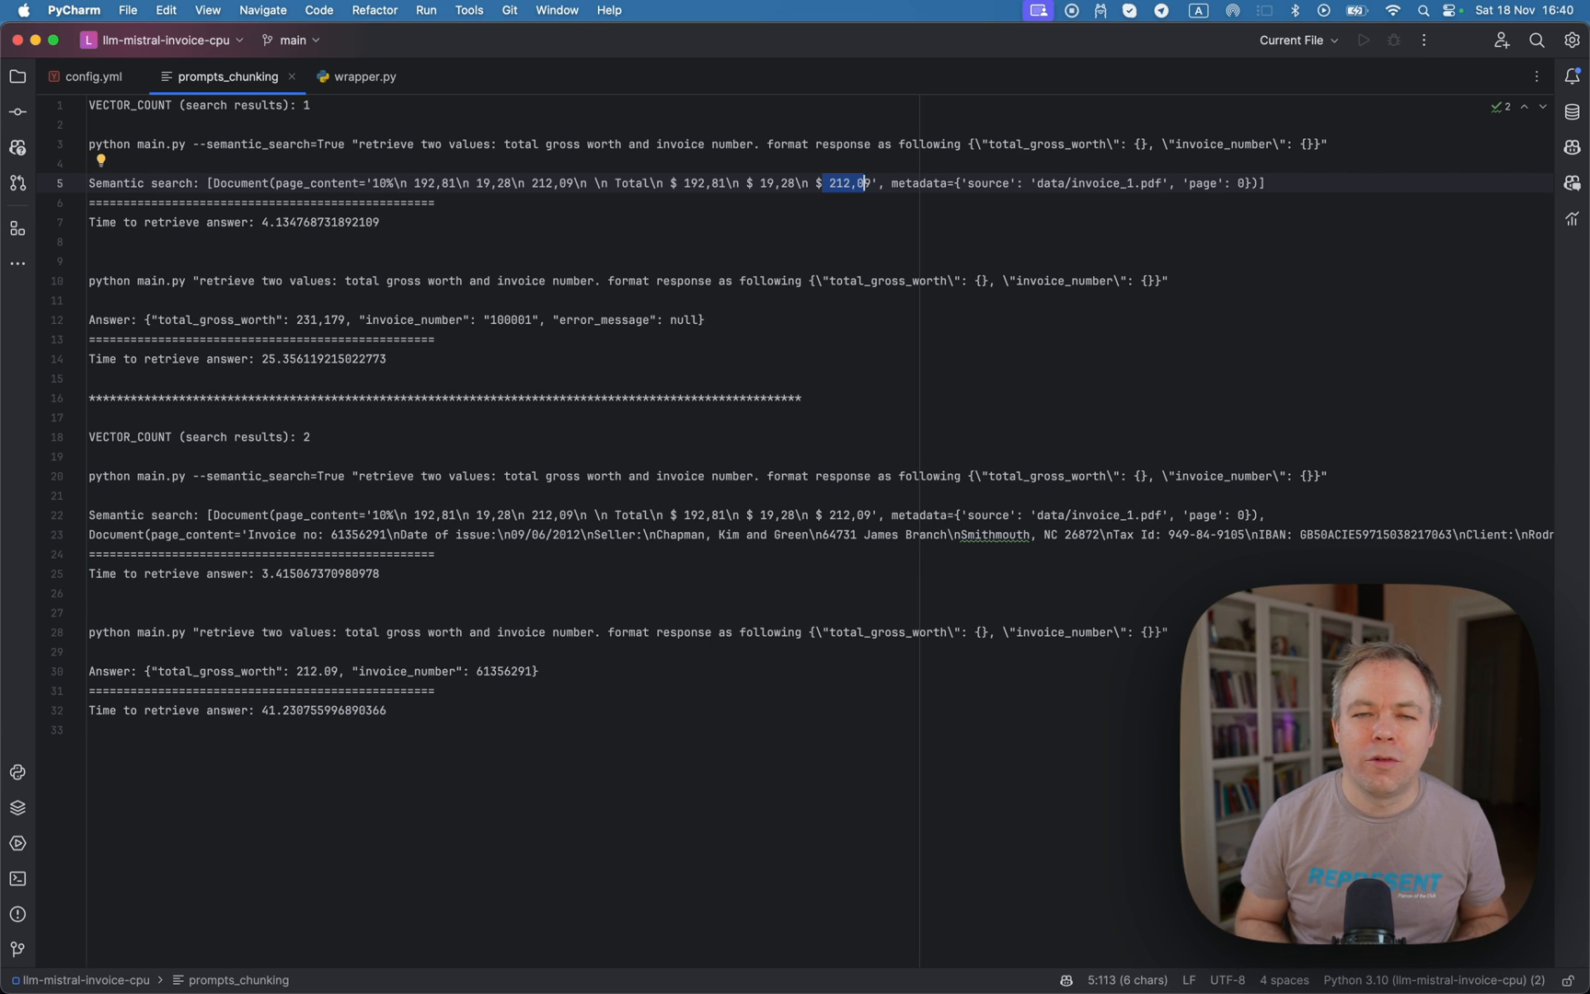
pyautogui.moveTo(370, 236)
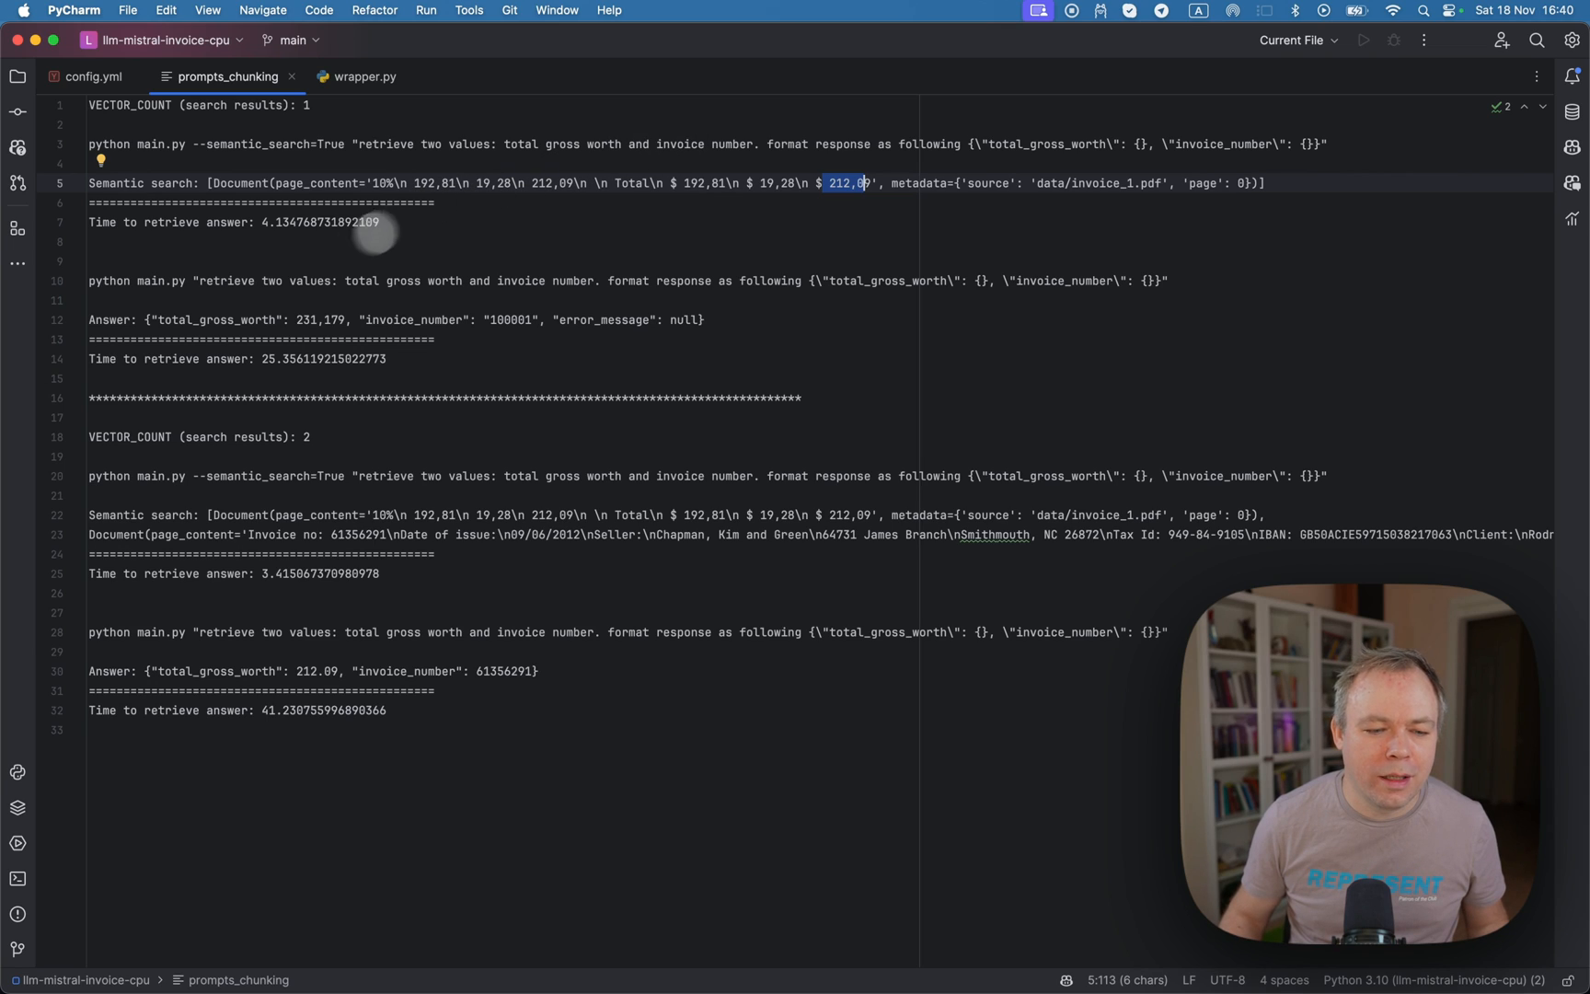
pyautogui.moveTo(287, 278)
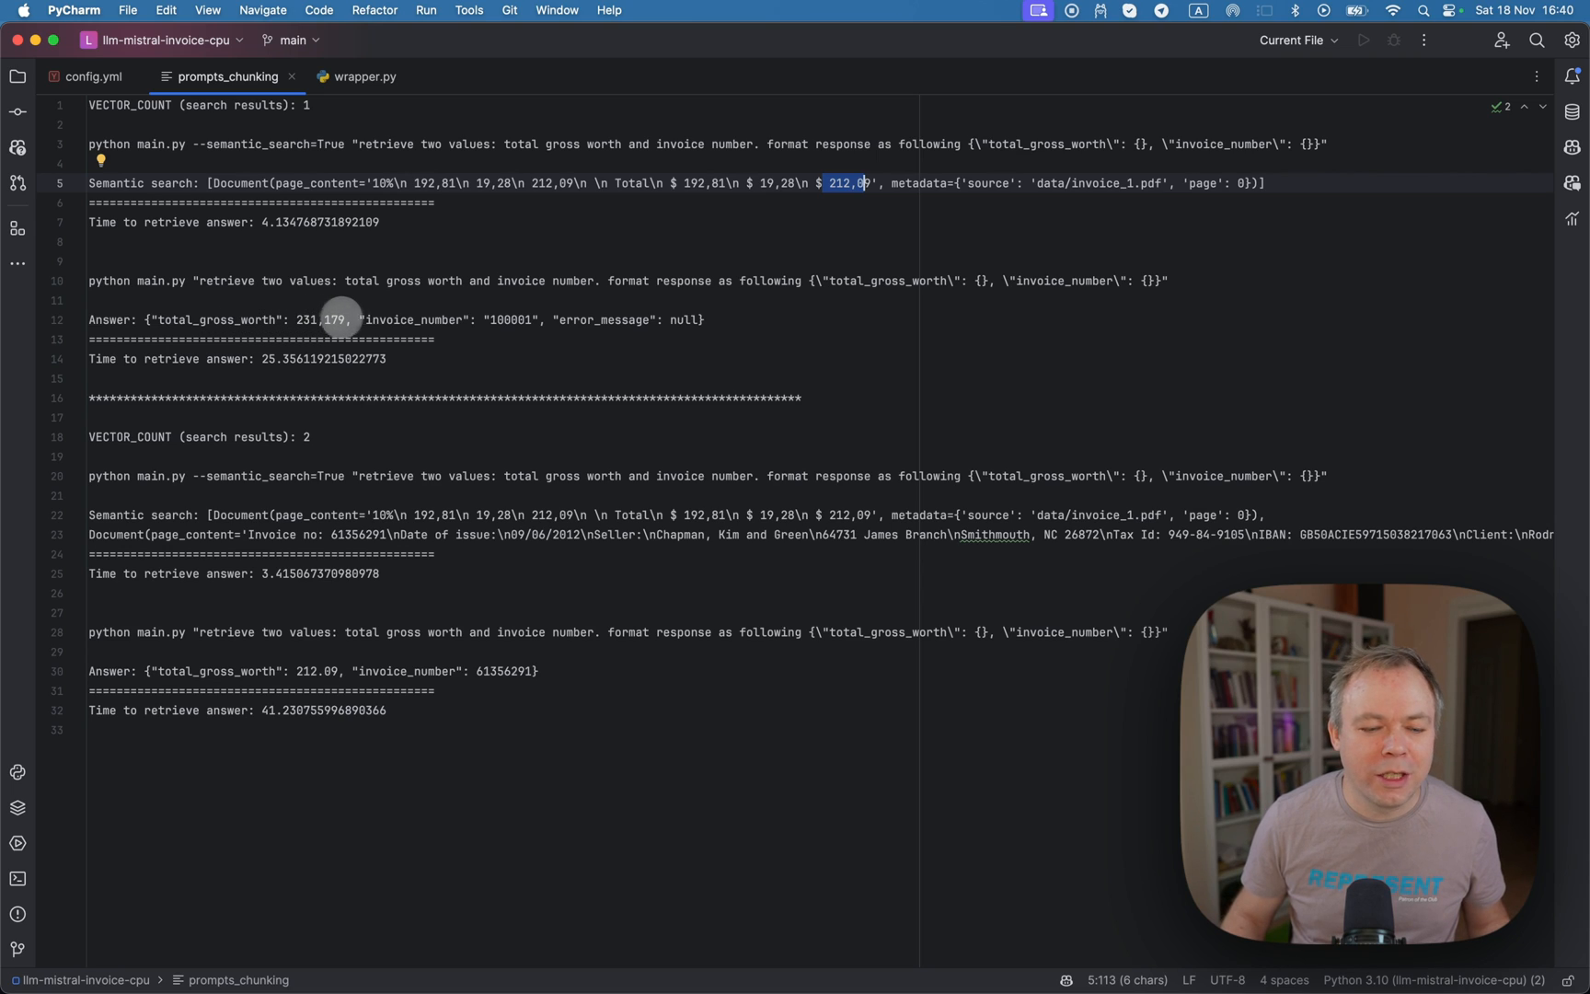
pyautogui.moveTo(403, 282)
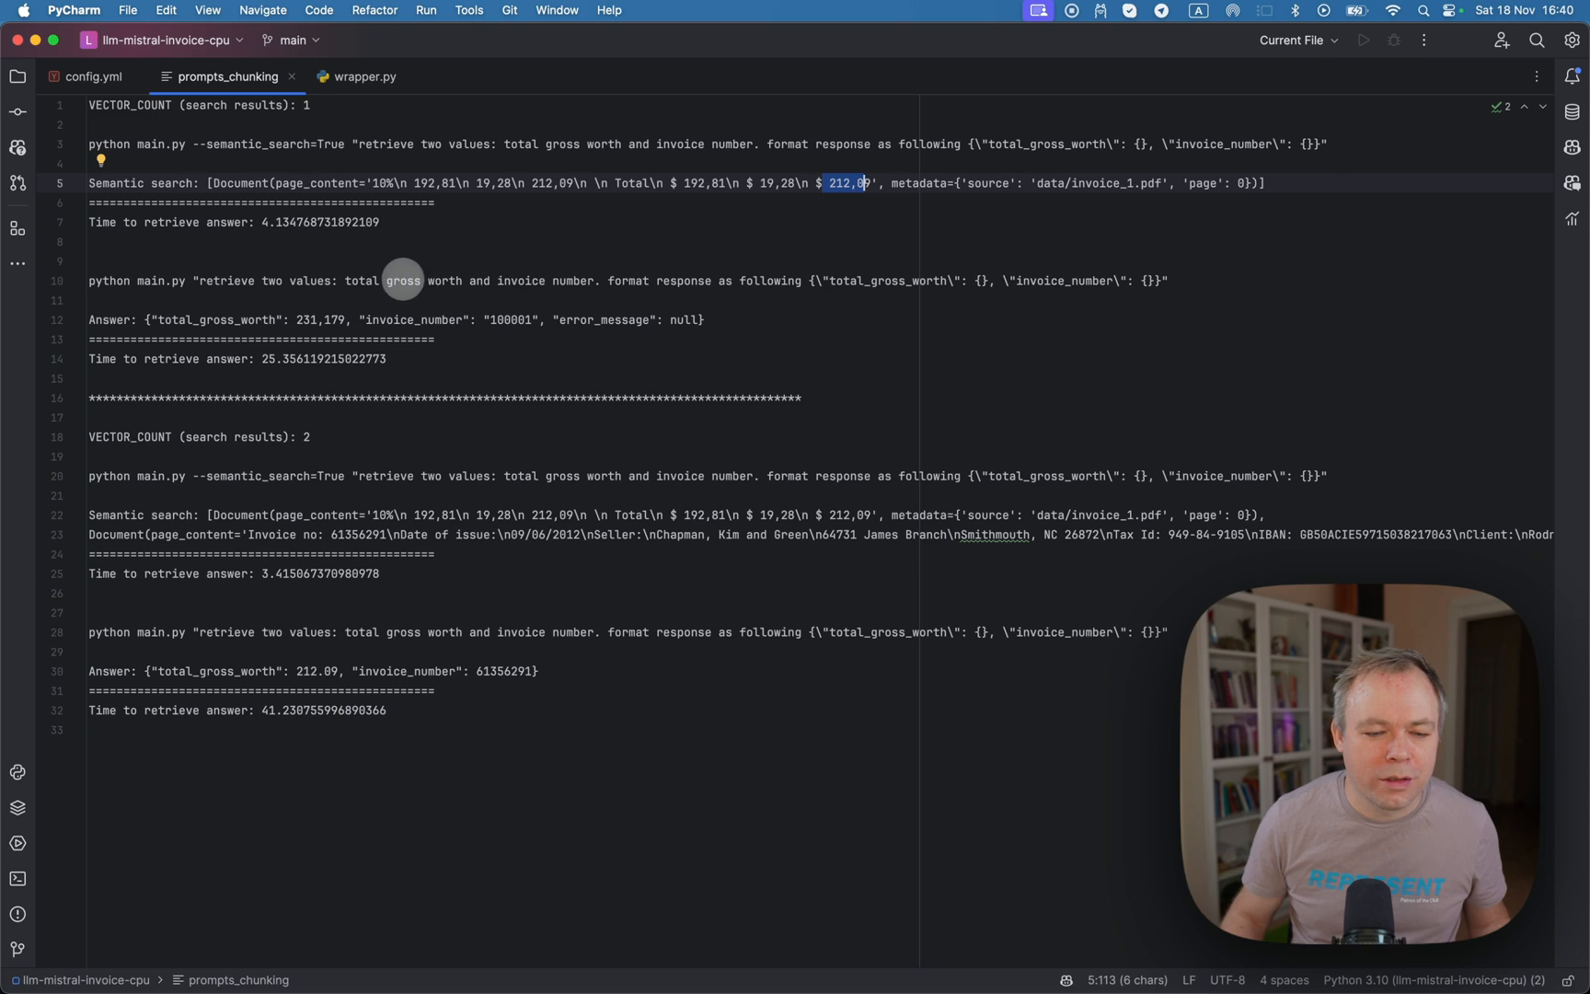
pyautogui.moveTo(519, 281)
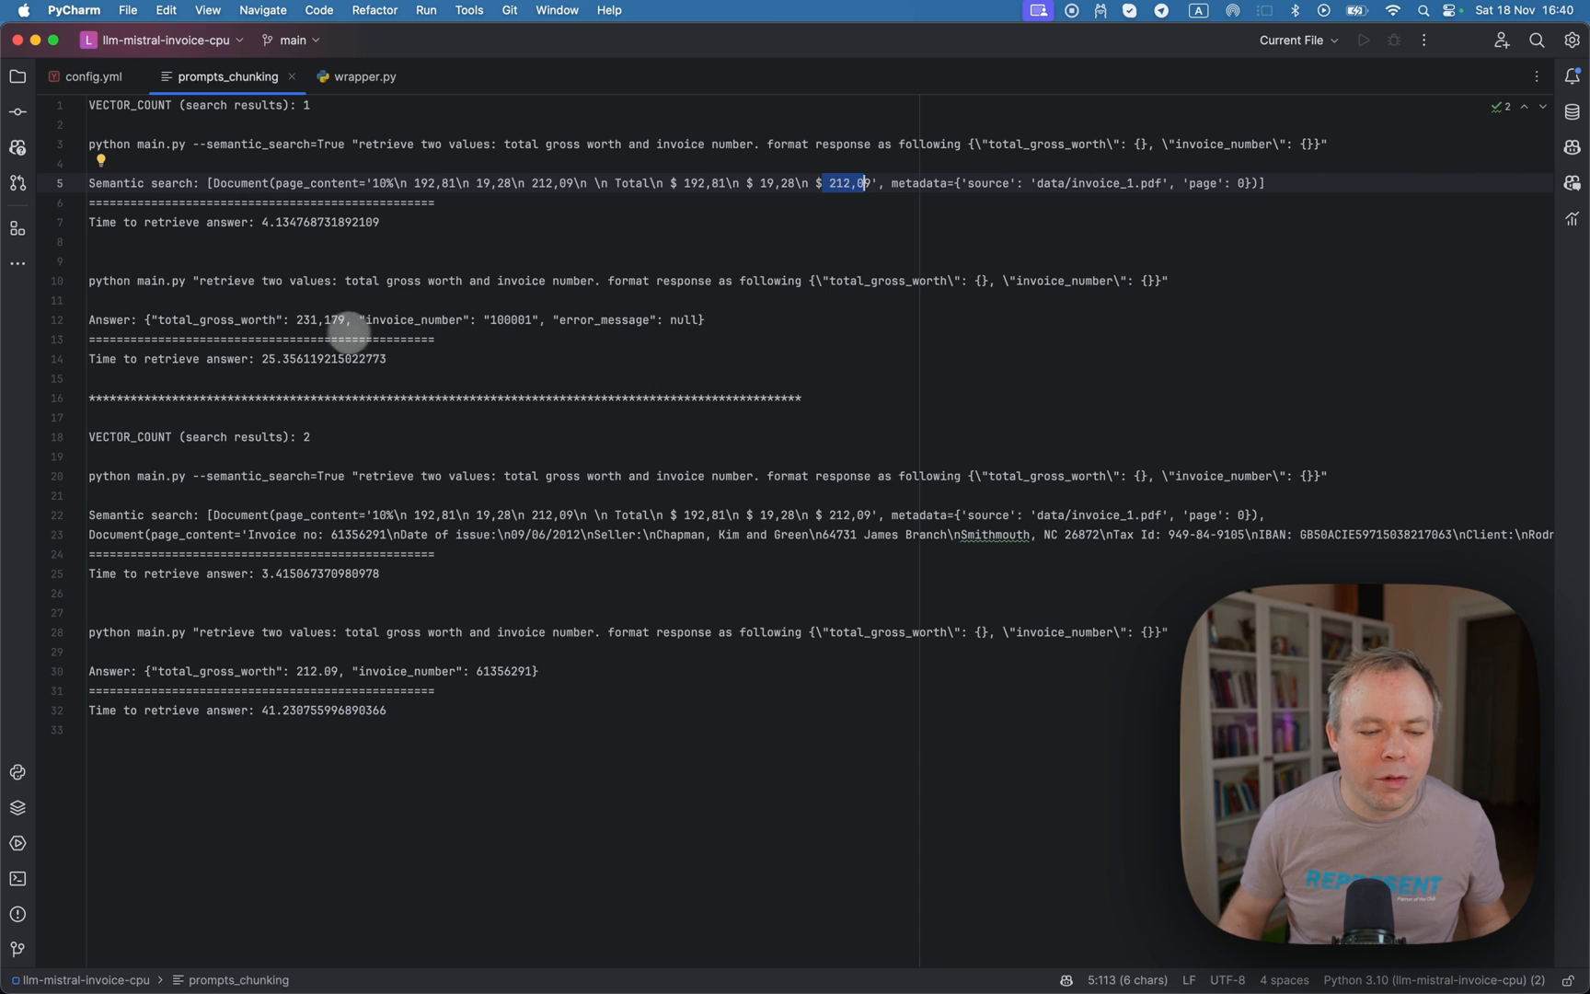
pyautogui.moveTo(265, 459)
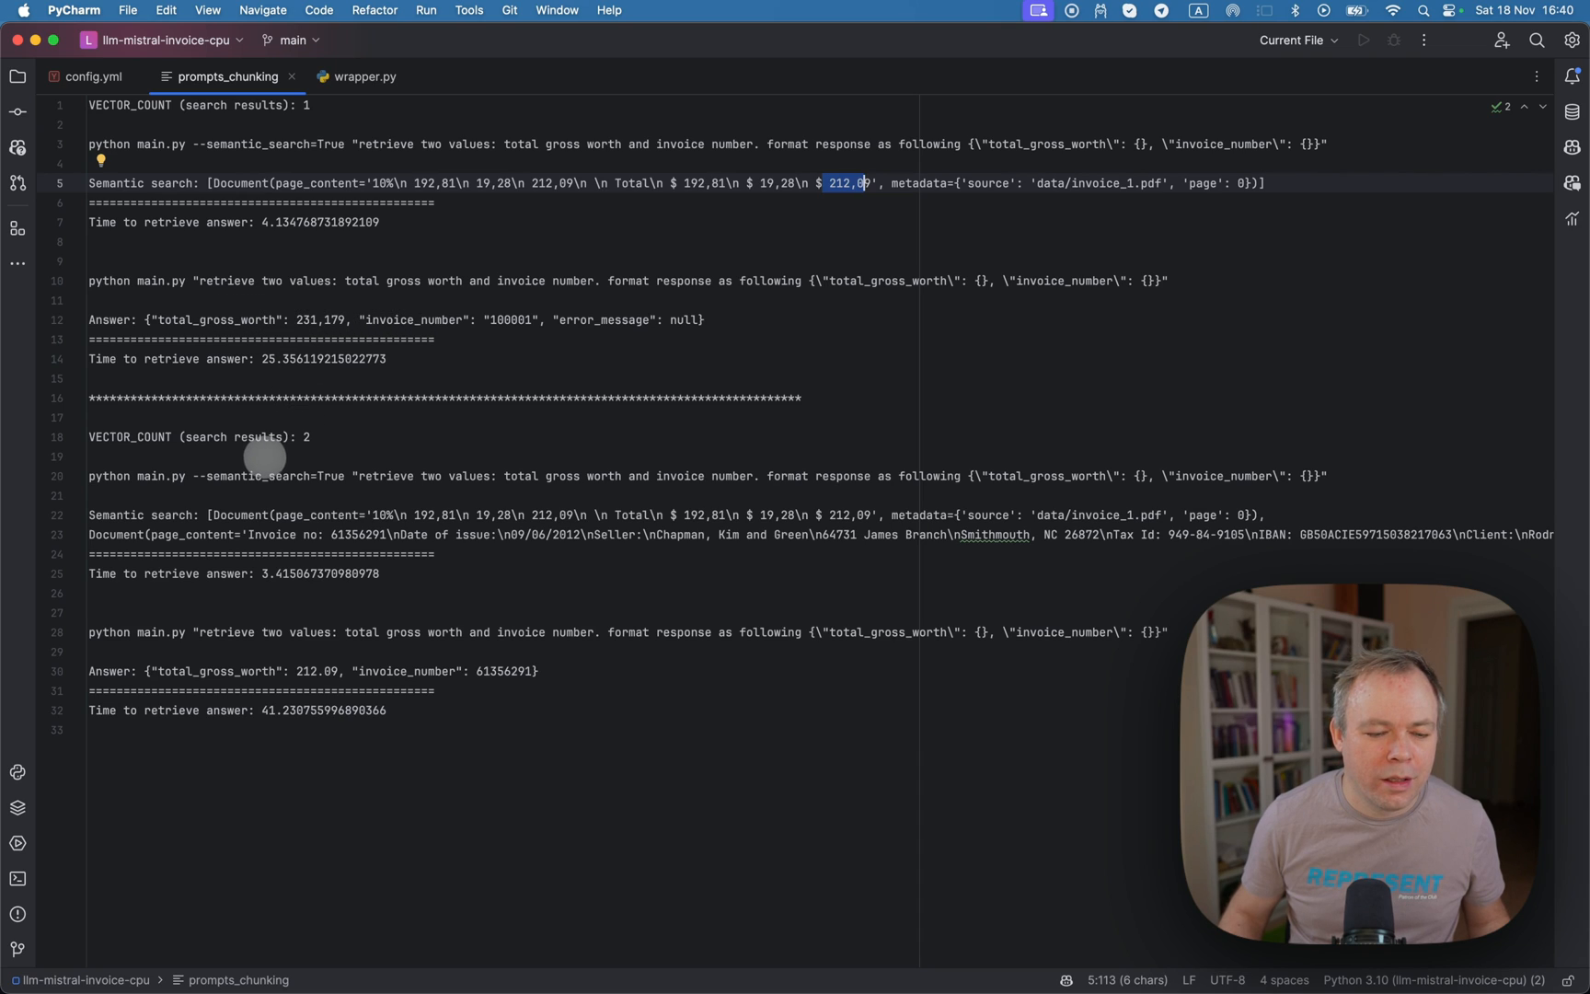
pyautogui.moveTo(295, 449)
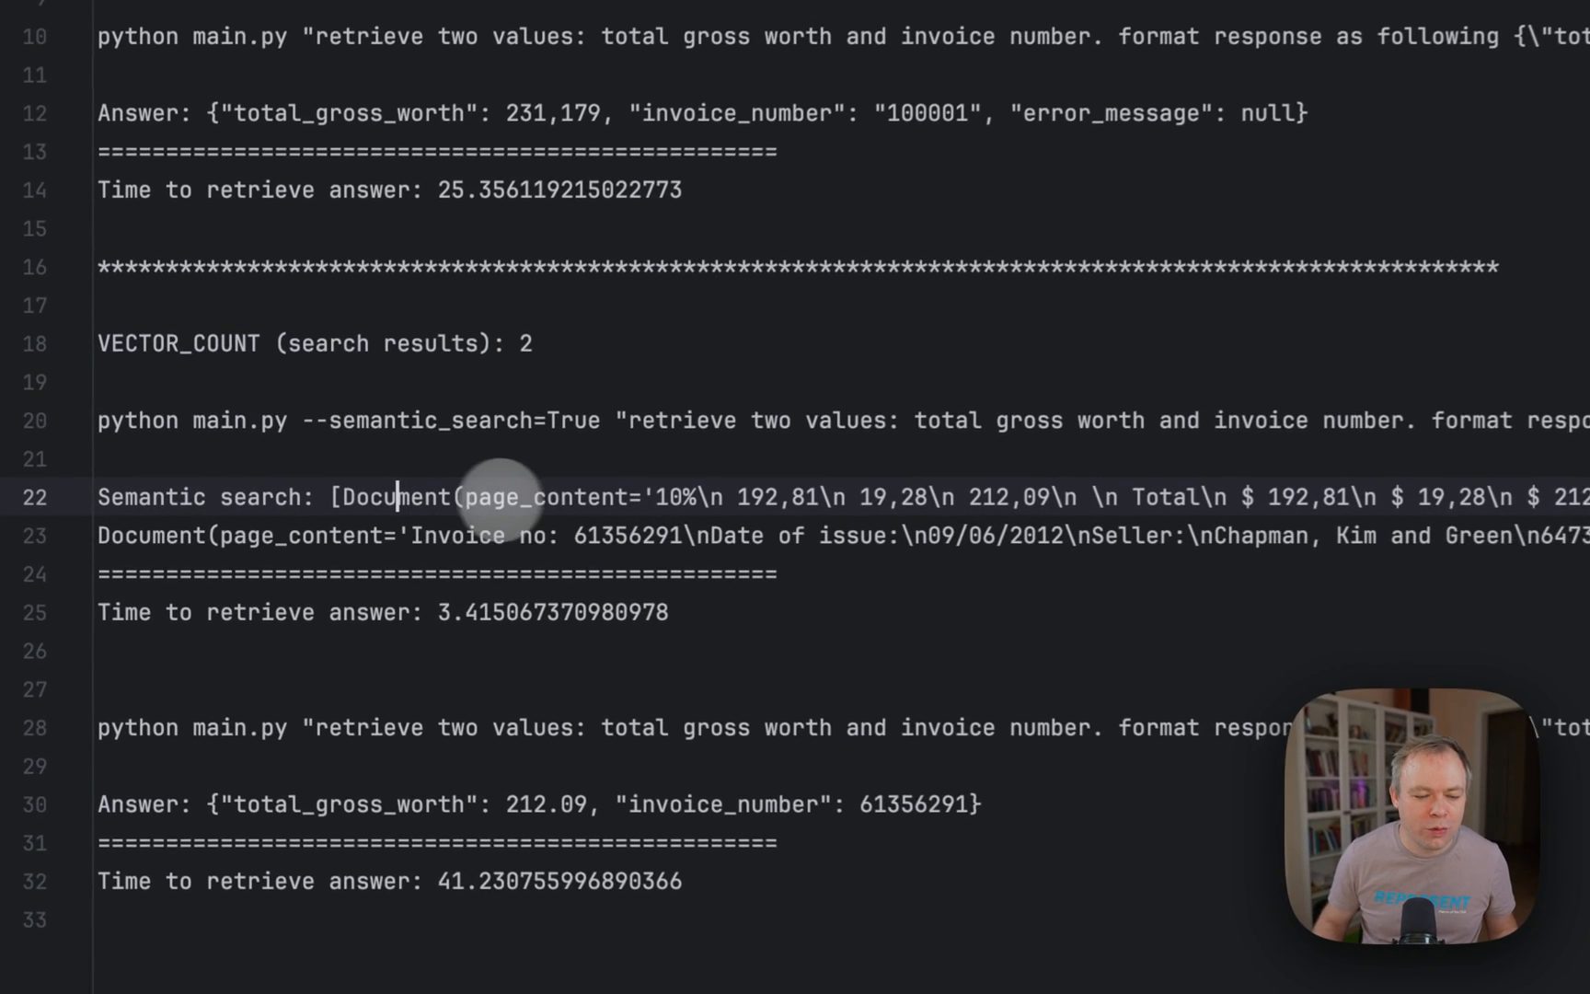
pyautogui.hscroll(3)
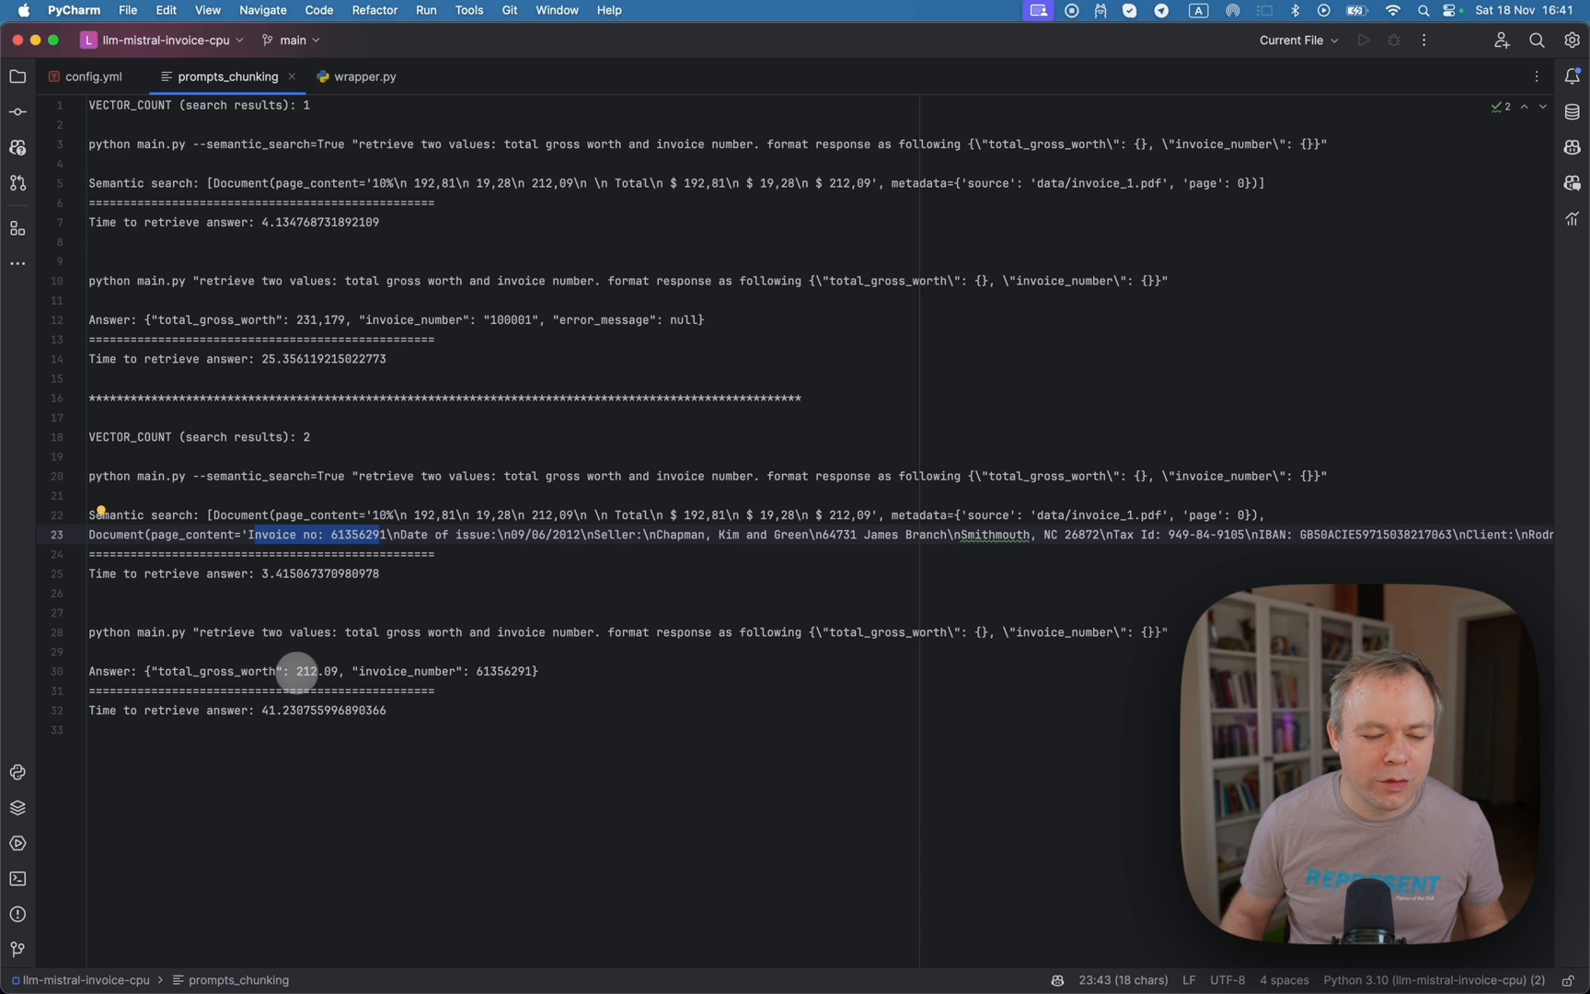
pyautogui.moveTo(425, 681)
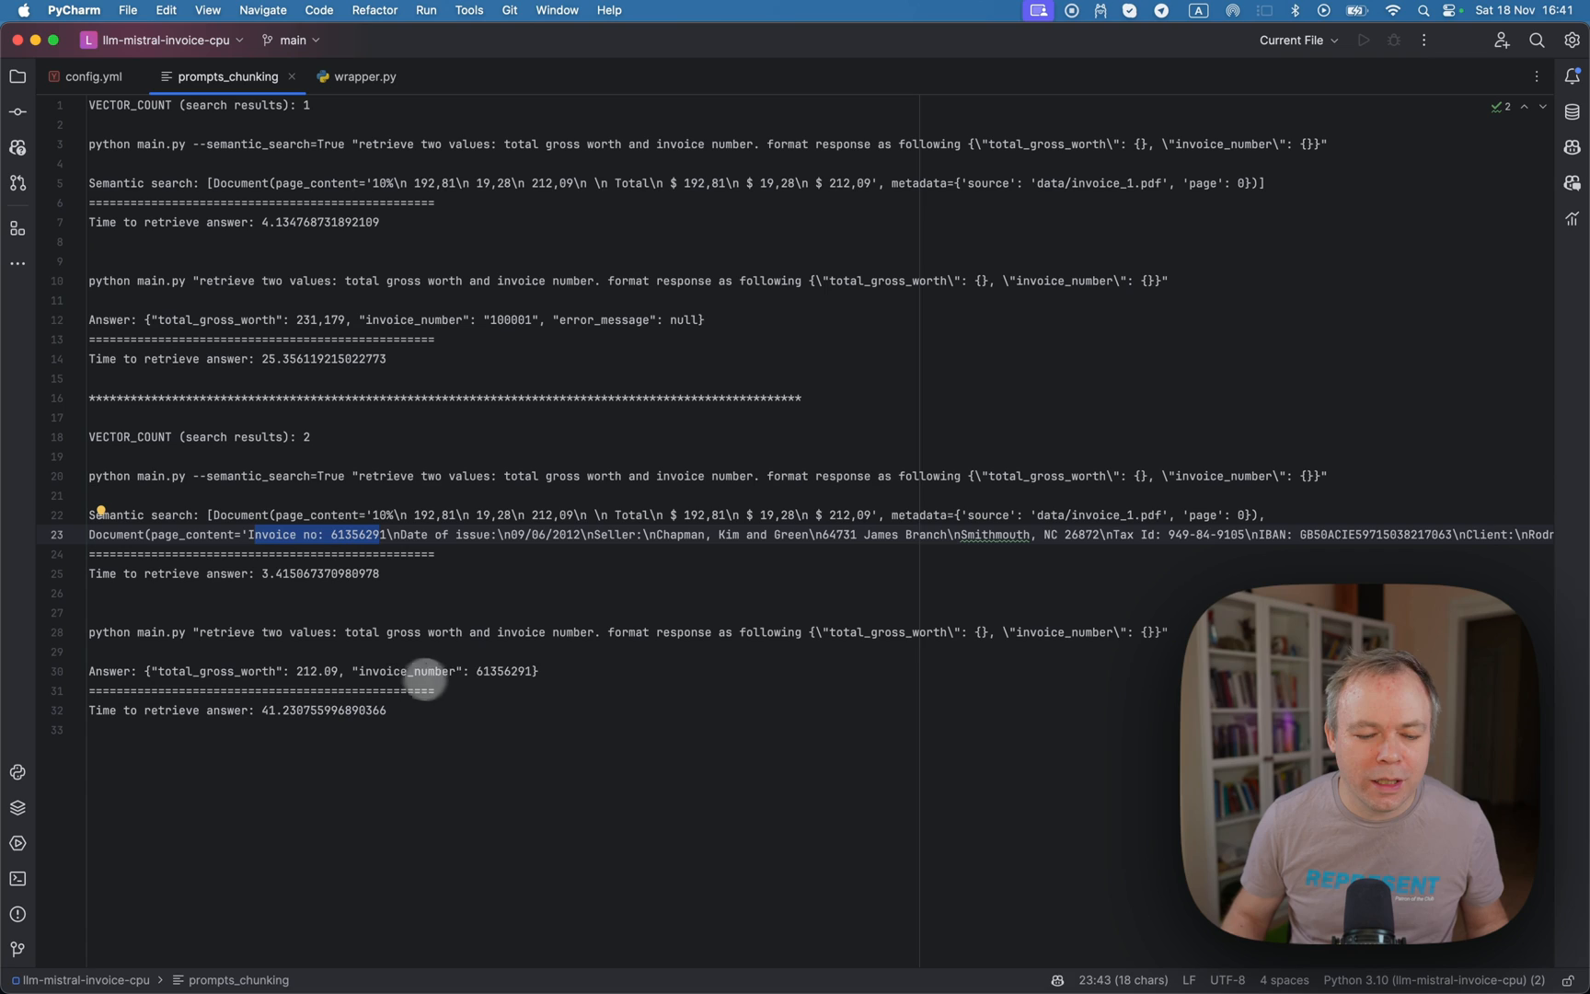